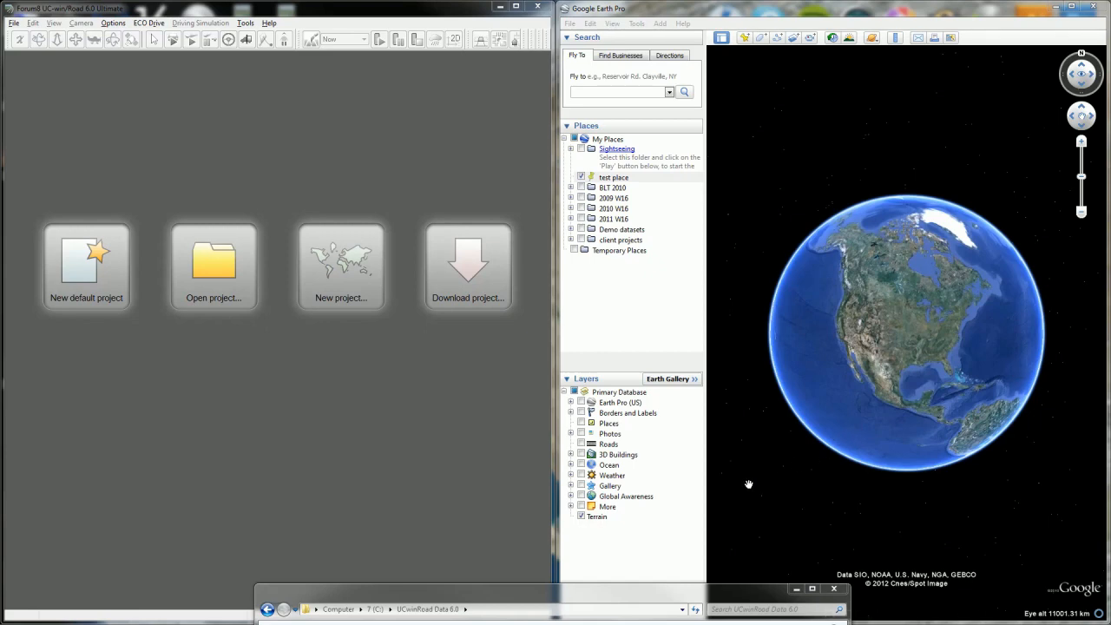
mouse_move(653, 595)
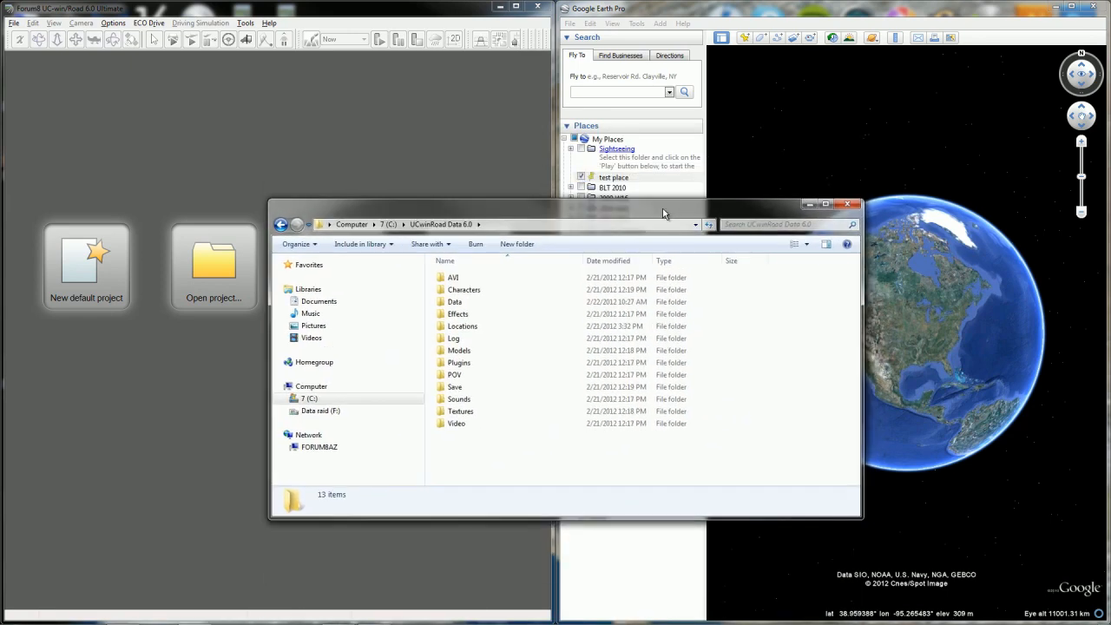
mouse_move(477, 234)
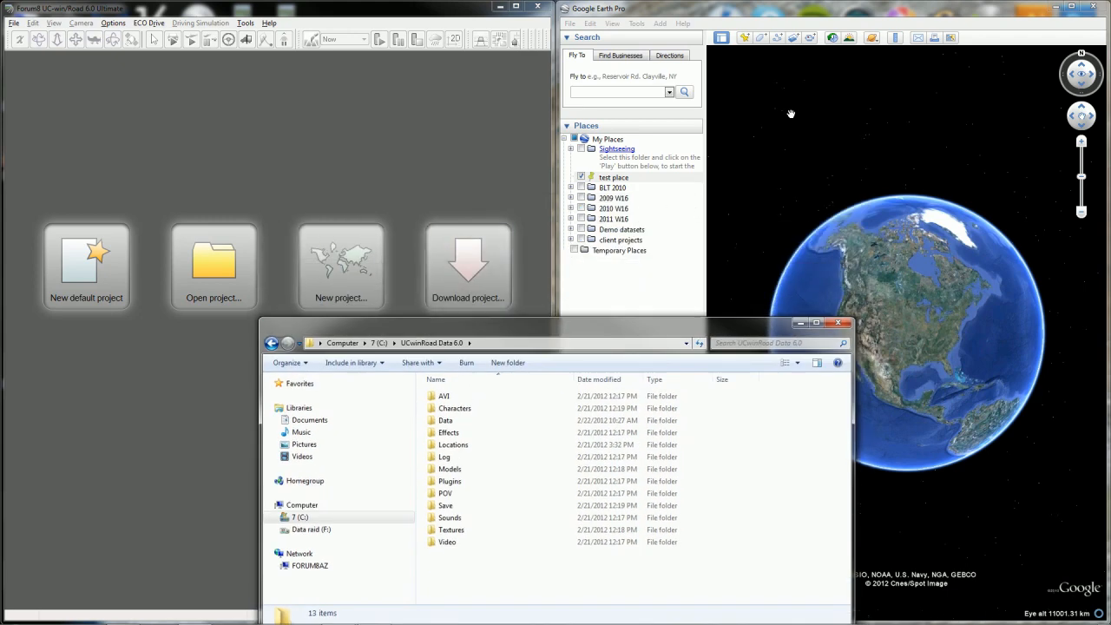
mouse_move(397, 184)
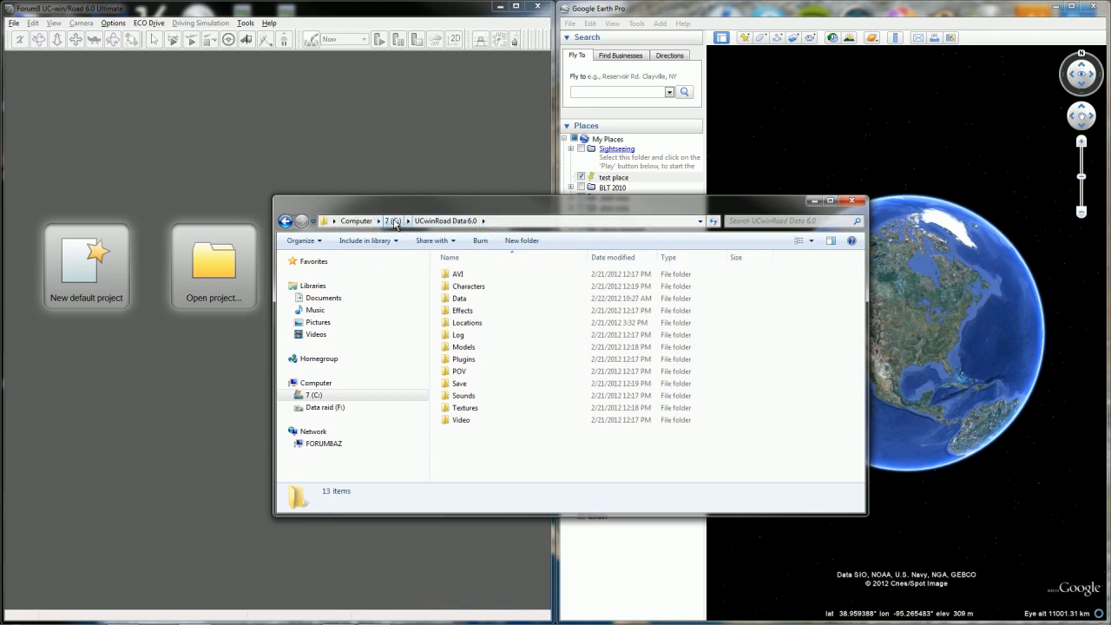
mouse_move(445, 220)
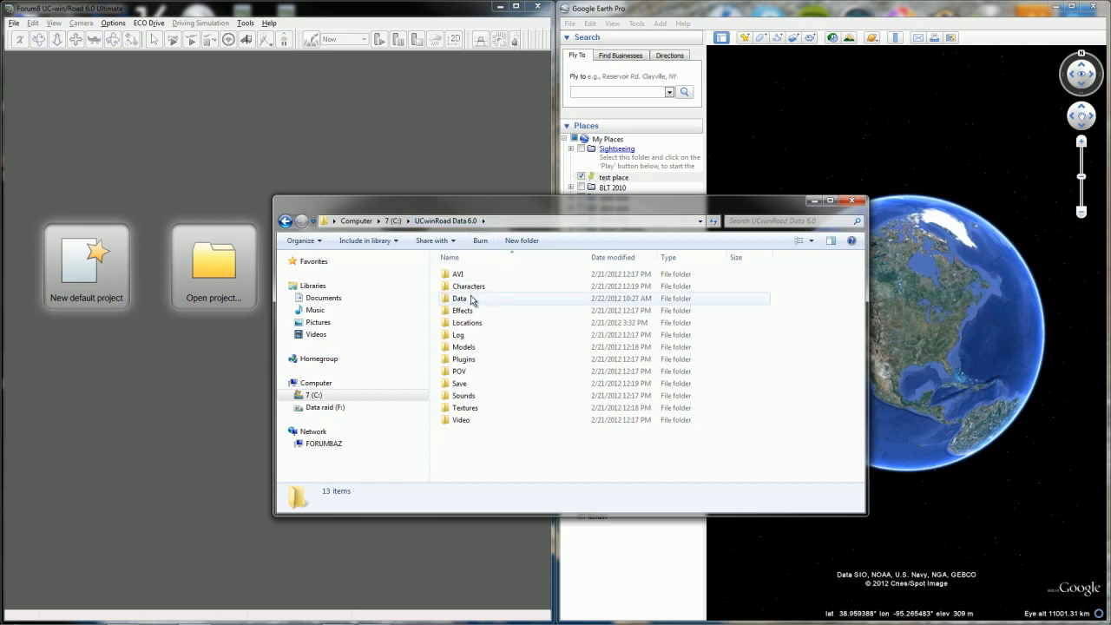
Open the Data folder under C:\UCwinRoad Data 6.0 to list terrain files like Australia.Queensland.wap.
left_click(460, 298)
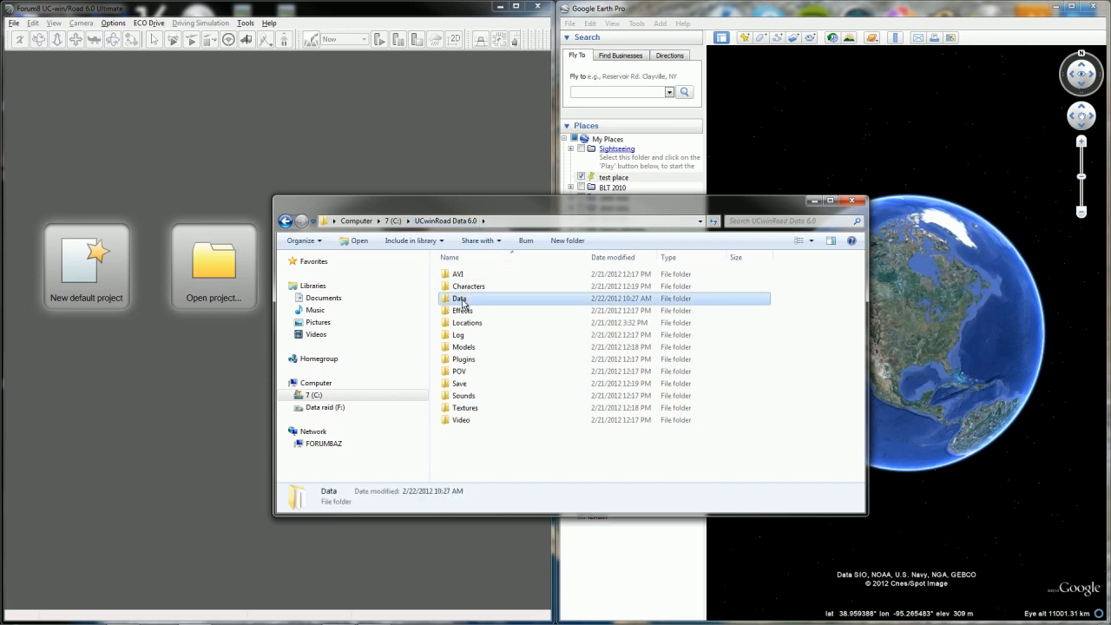
double_click(460, 298)
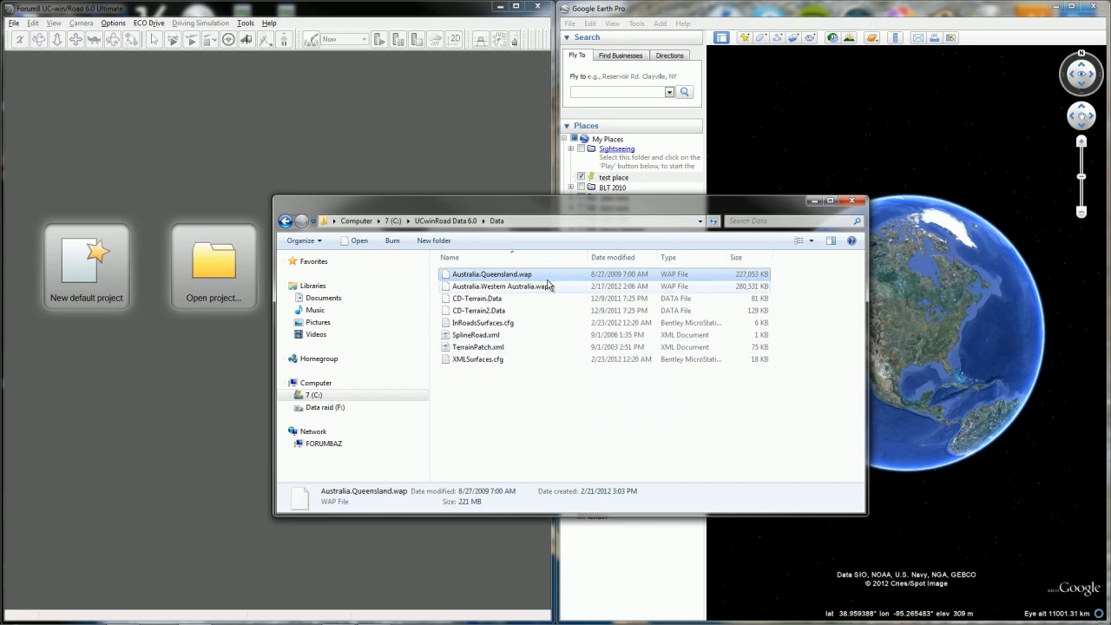
mouse_move(521, 285)
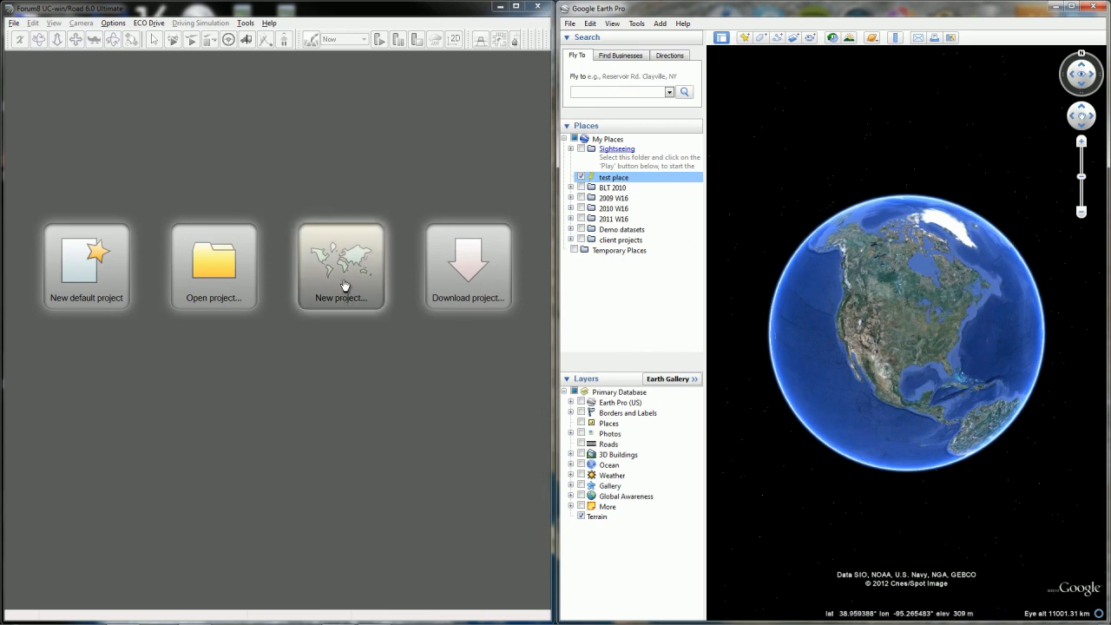
Start a new Other Countries project with Australia as country and Queensland as region.
left_click(340, 266)
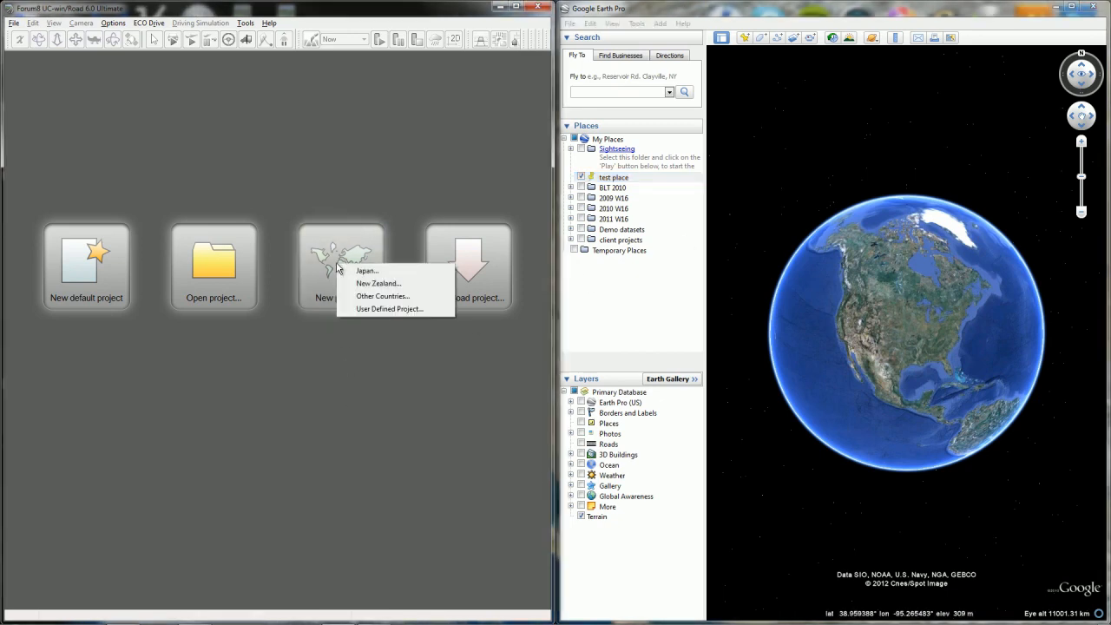
mouse_move(391, 301)
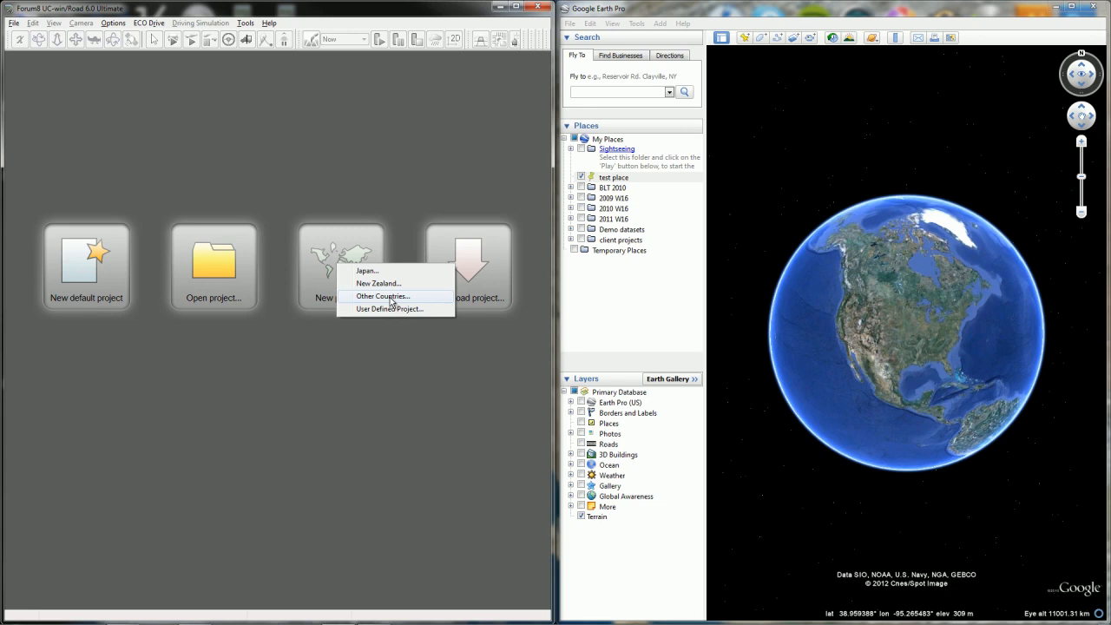
left_click(382, 296)
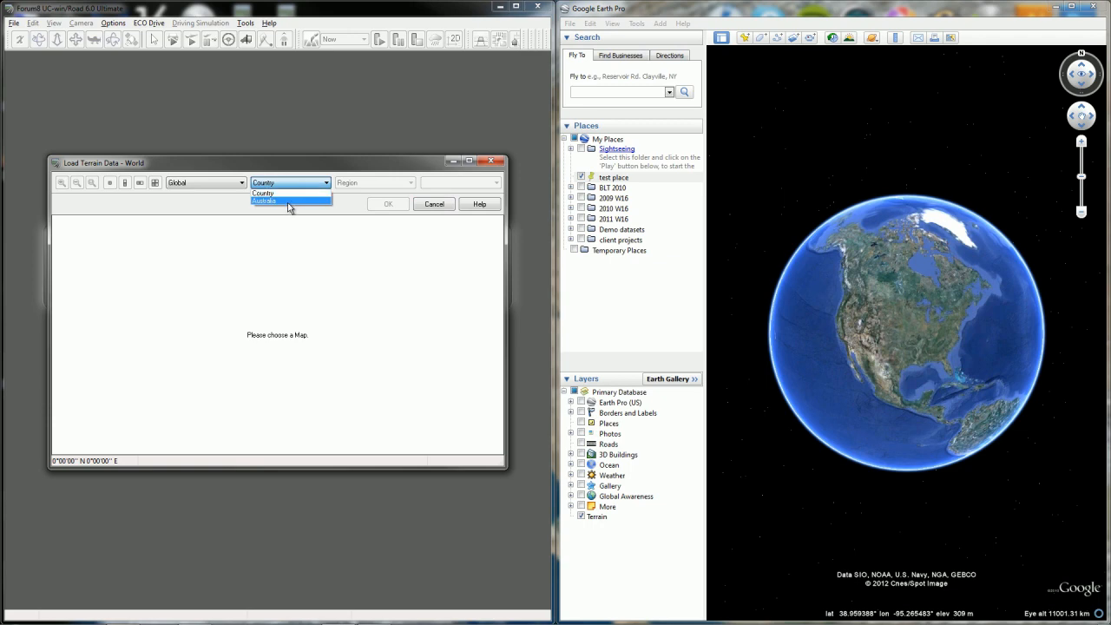
left_click(263, 201)
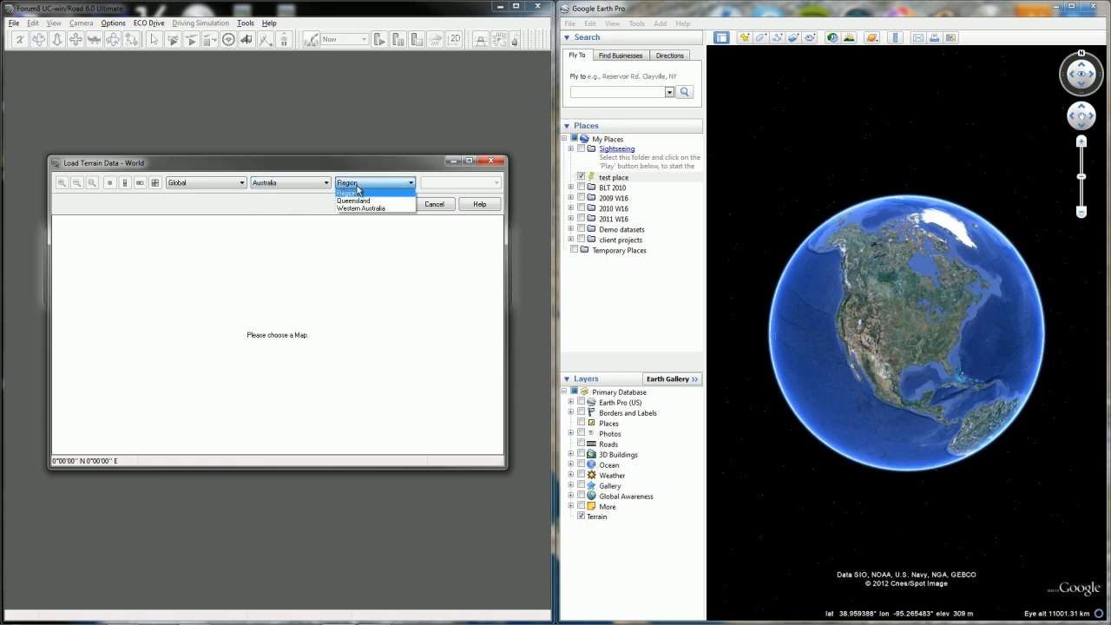
mouse_move(361, 208)
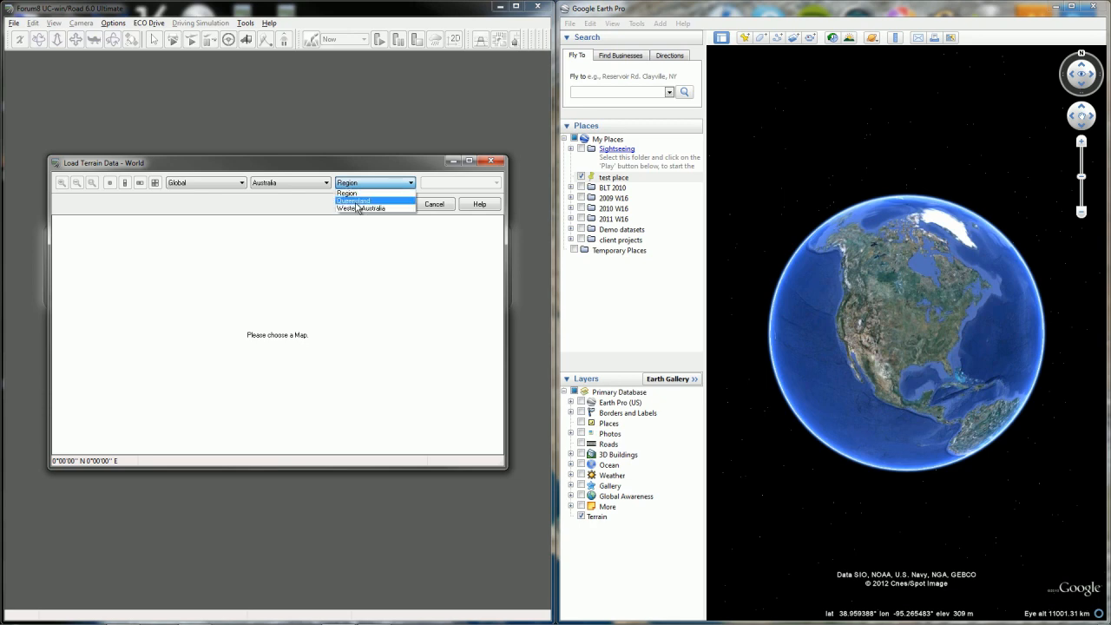
left_click(353, 201)
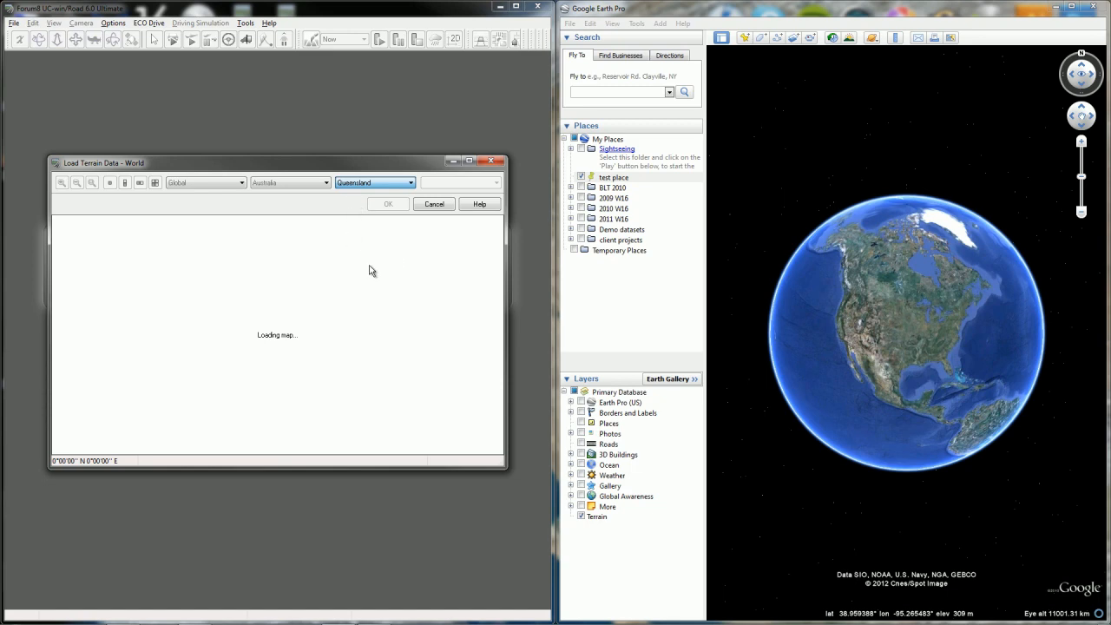
mouse_move(263, 330)
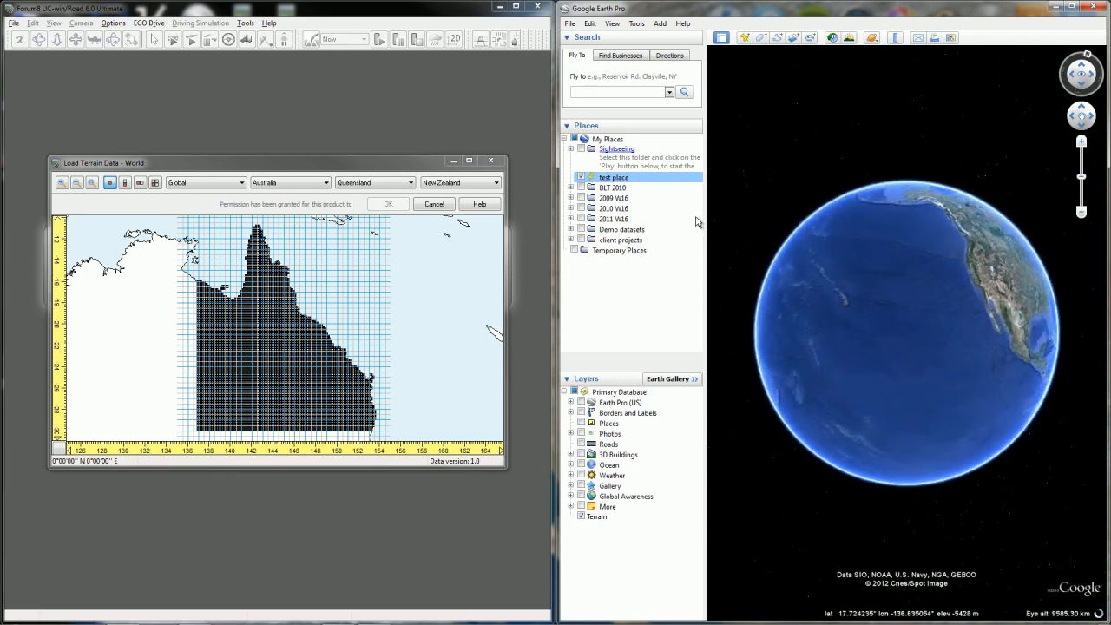
Fly to the test place placemark and check its coordinates (-27.736148°, 152.932299°) and coordinate format.
double_click(614, 177)
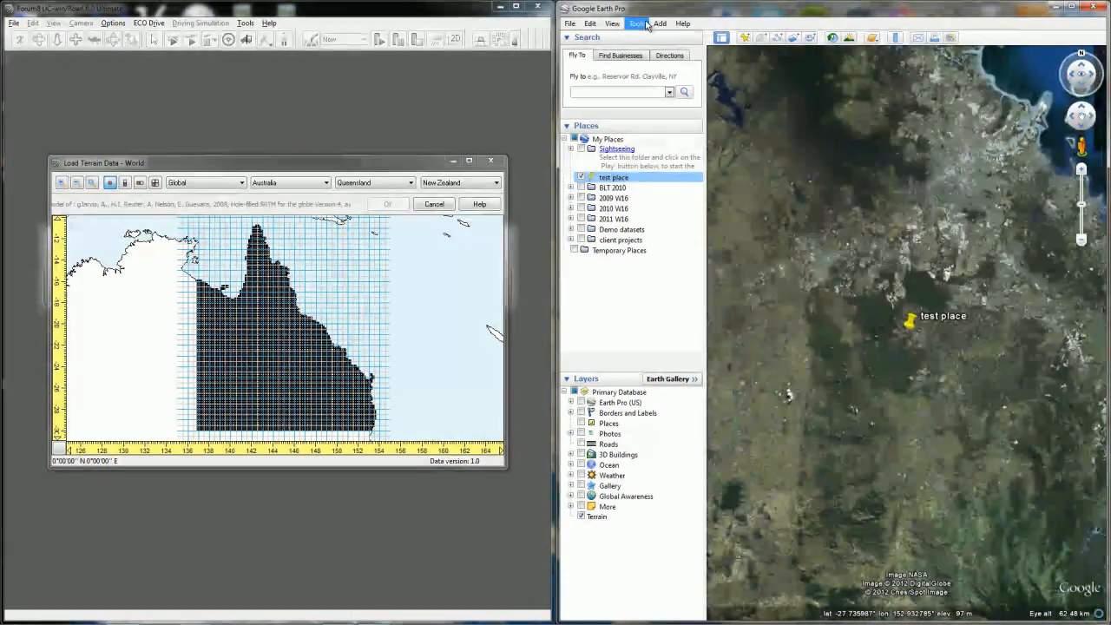
right_click(911, 318)
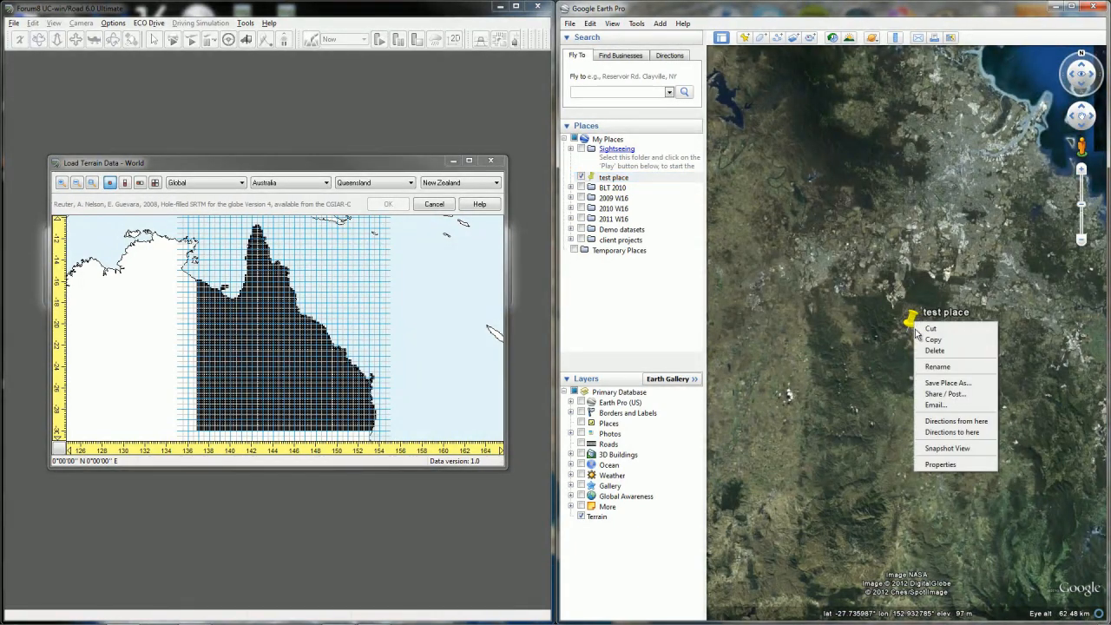
mouse_move(940, 464)
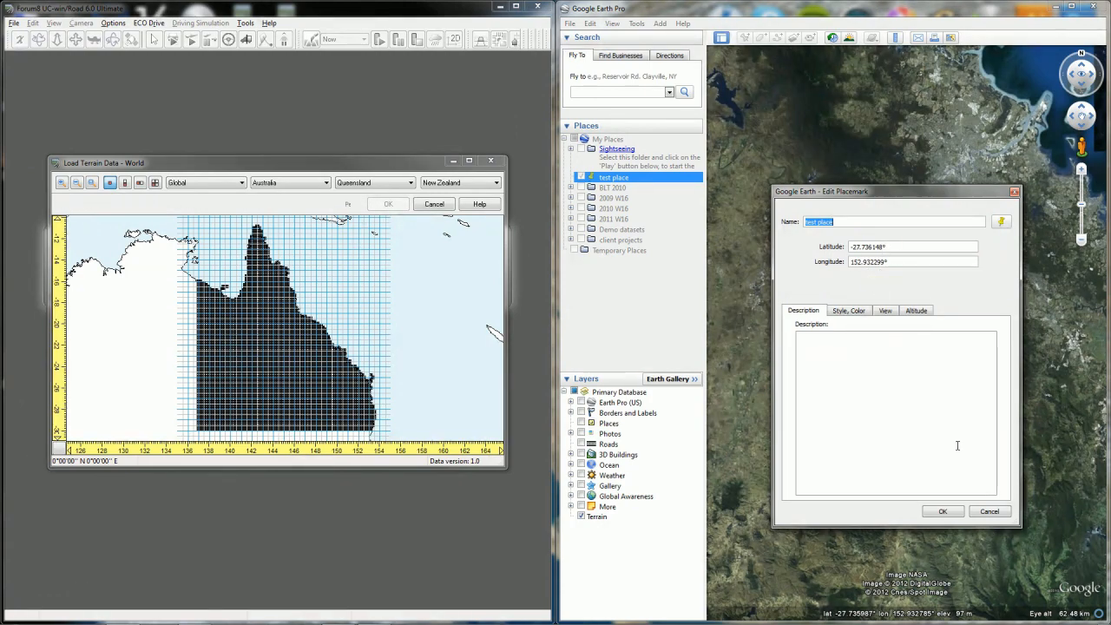
left_click(636, 23)
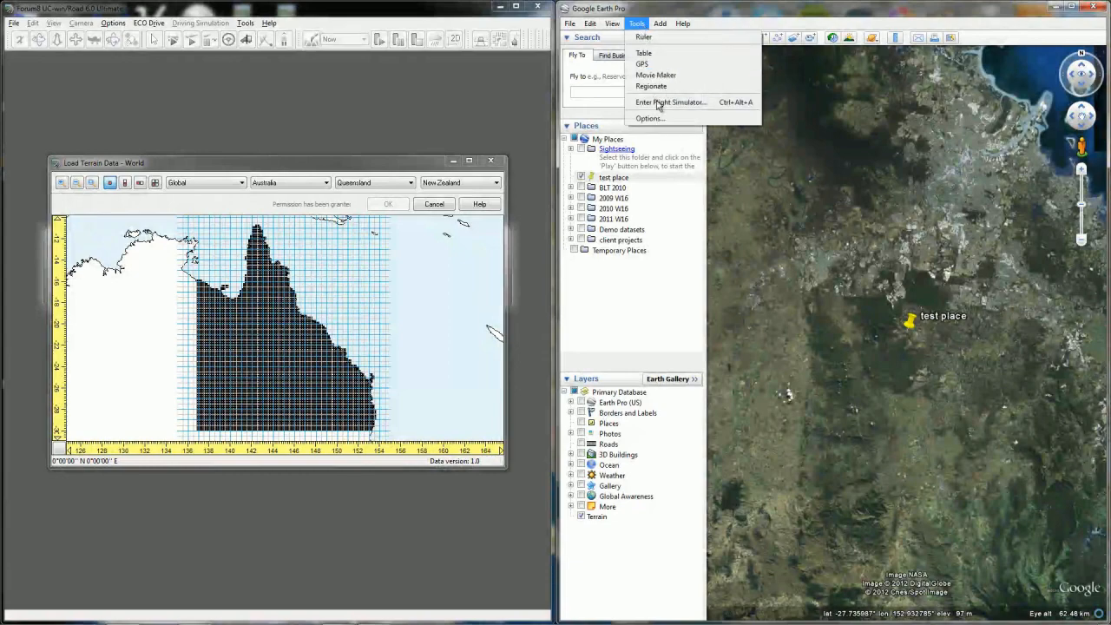
left_click(650, 118)
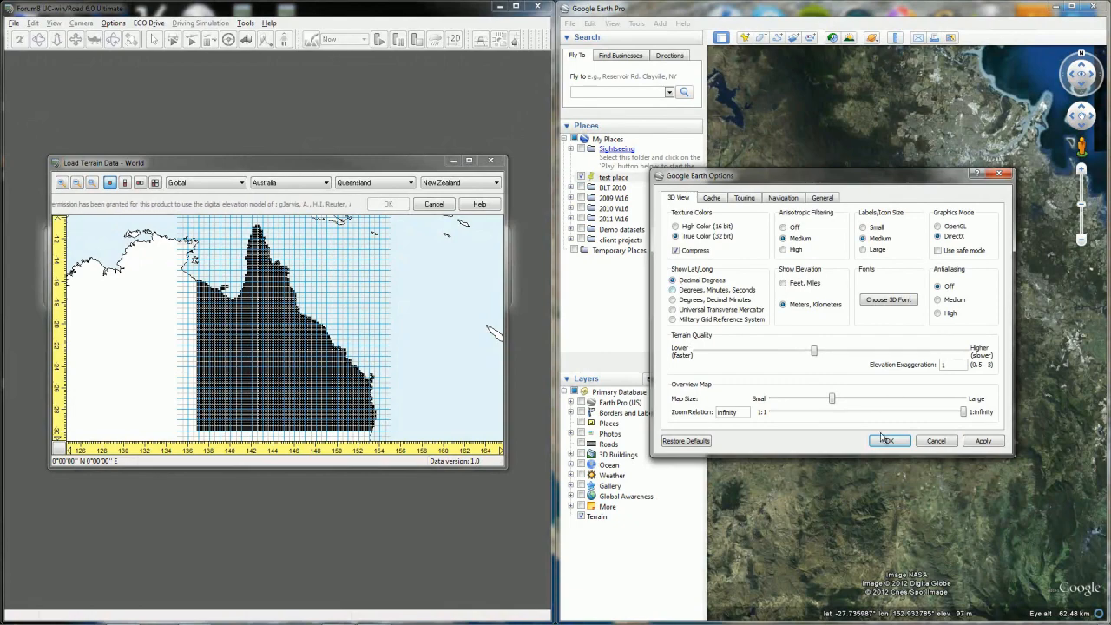
right_click(911, 317)
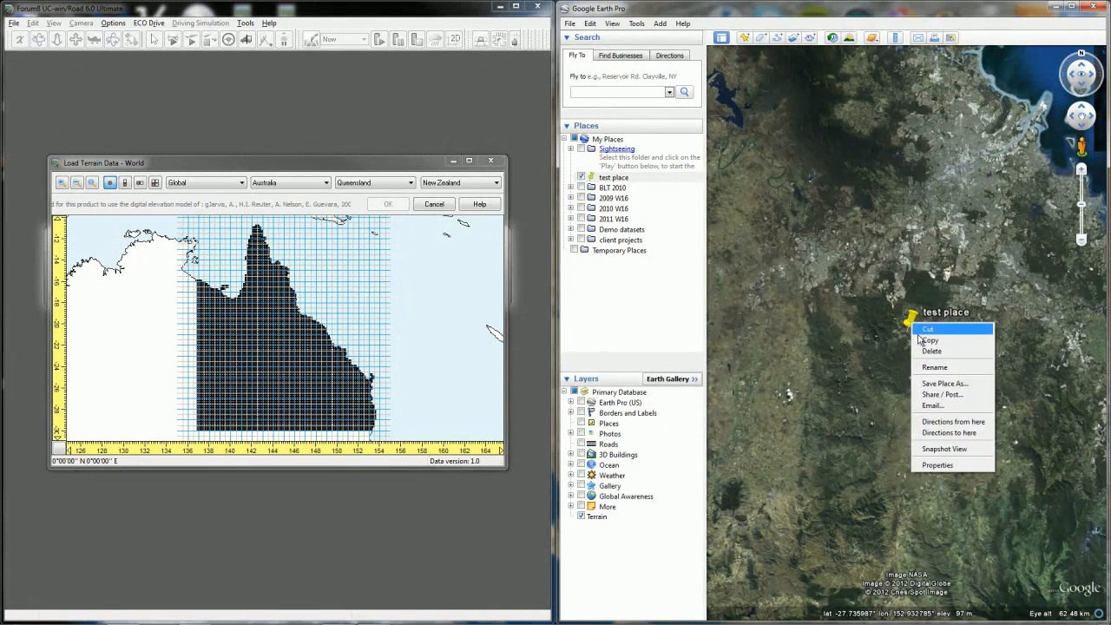
mouse_move(942, 464)
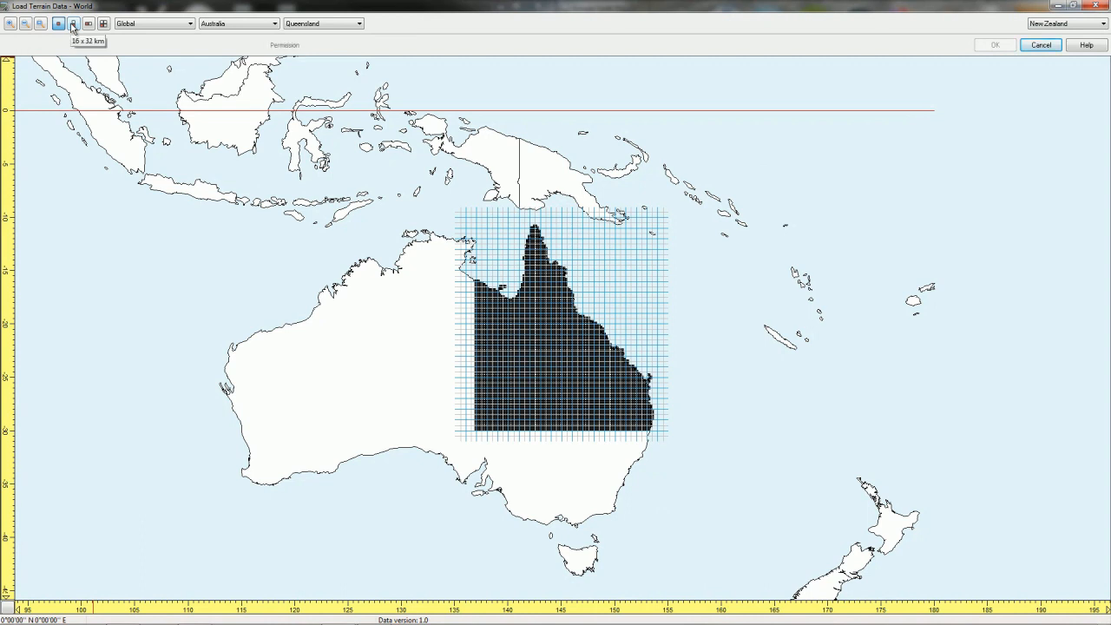
Maximize the Load Terrain Data window to show Australia with the Queensland tile grid.
left_click(103, 24)
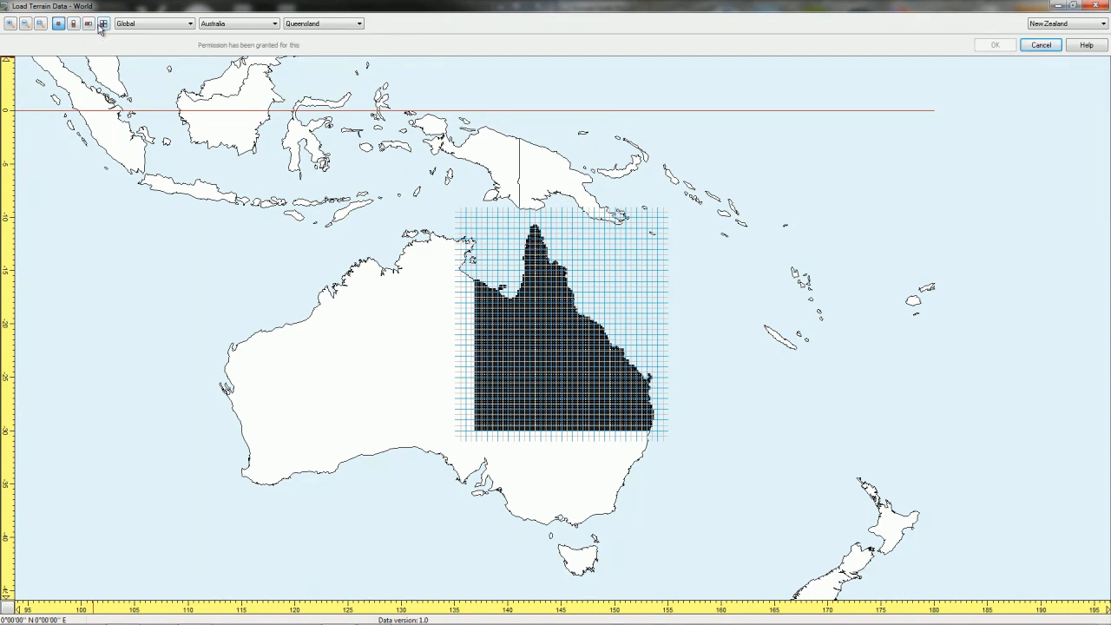
mouse_move(103, 23)
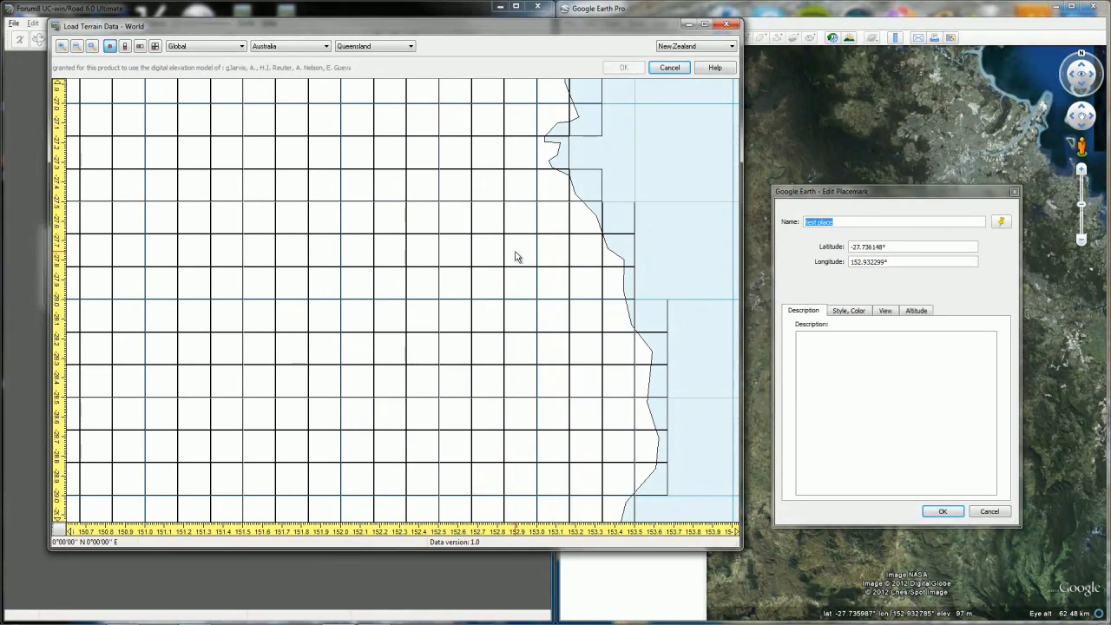
Select the terrain tile near 27.8°S, 152.9°E containing the placemark.
left_click(519, 251)
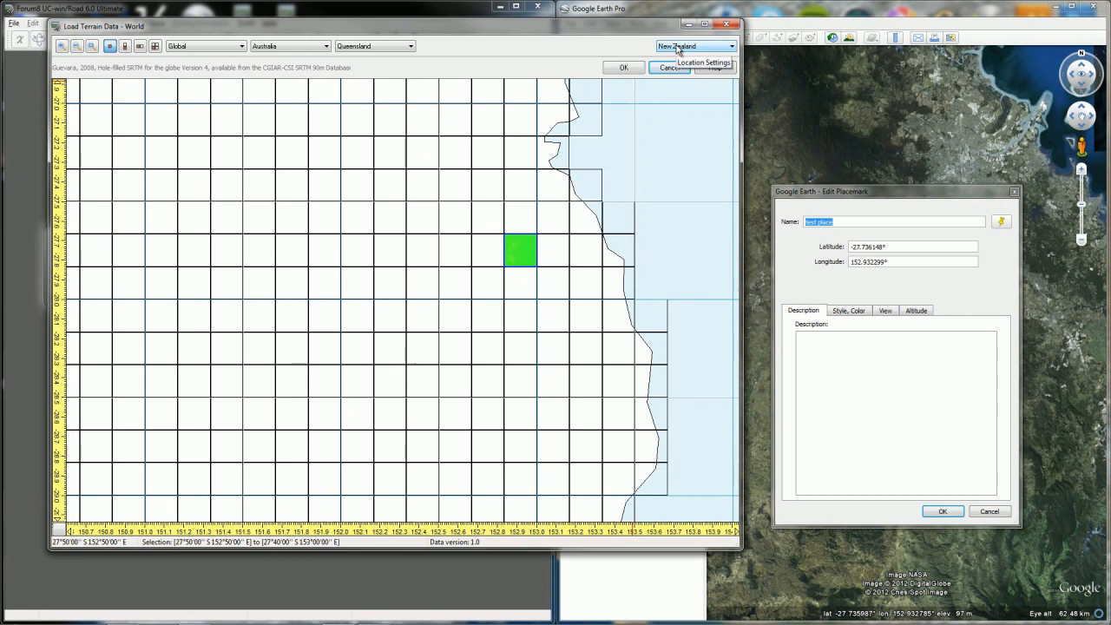
Set the location to Queensland, Australia and confirm the selected terrain tile.
left_click(731, 45)
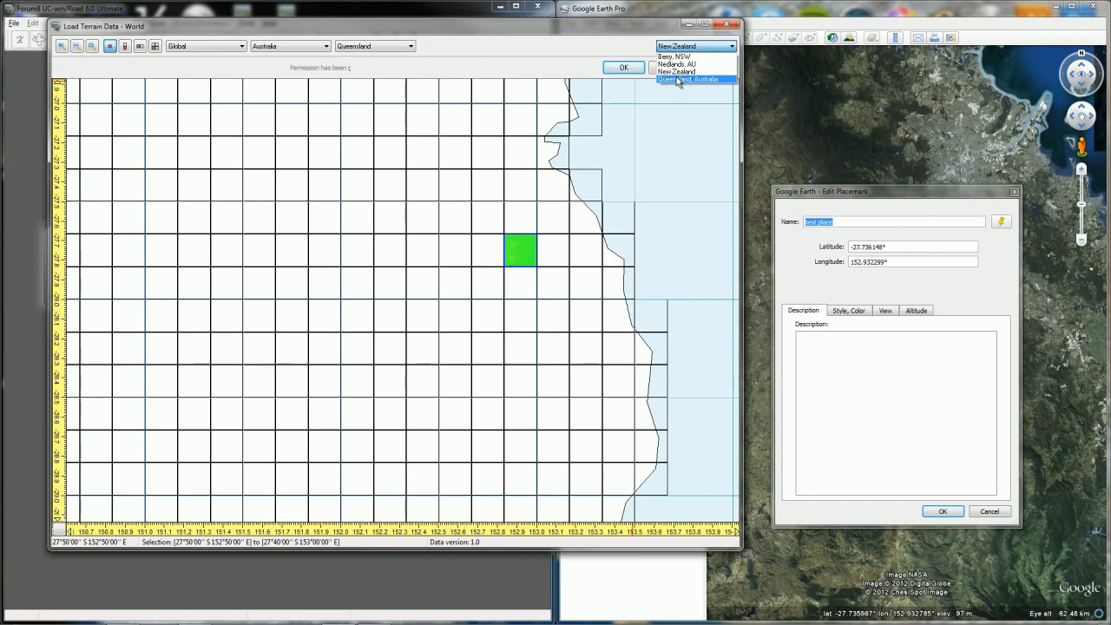
left_click(688, 79)
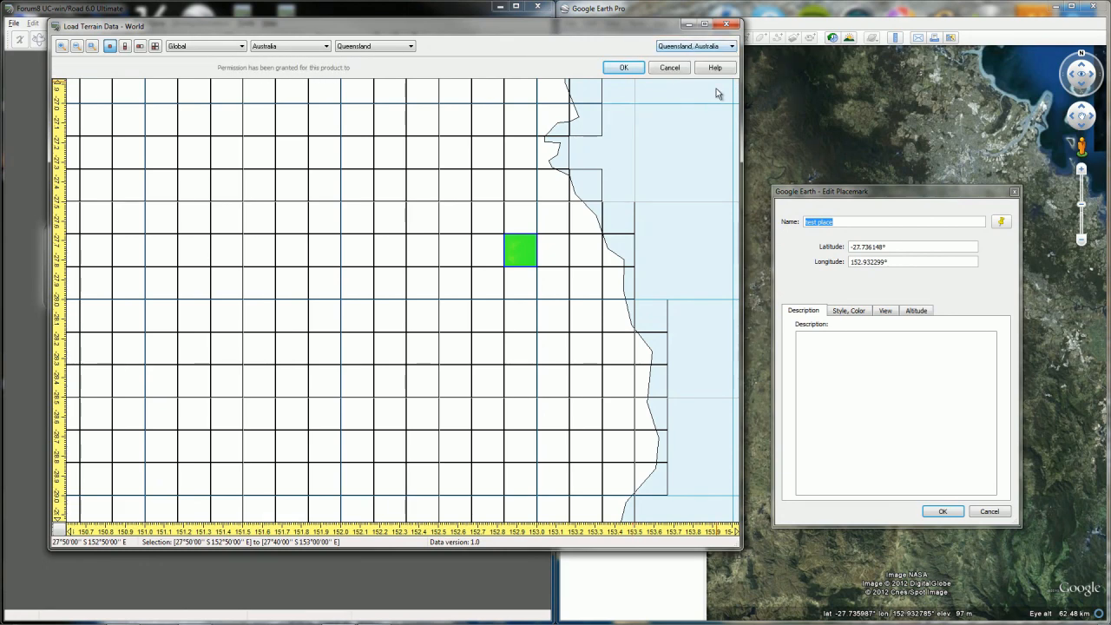
left_click(623, 68)
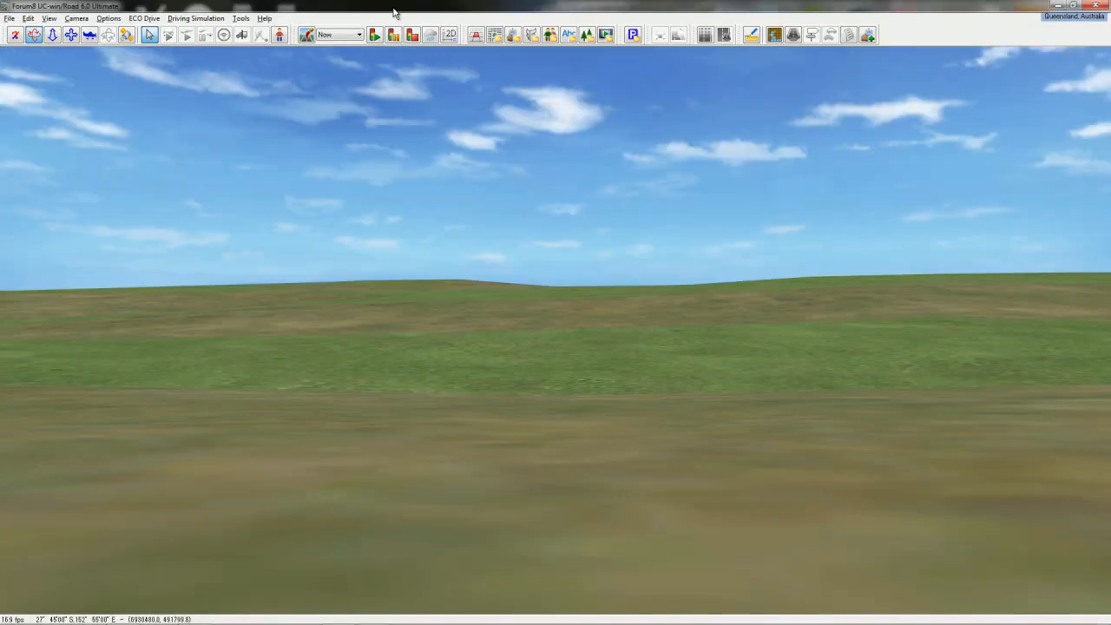
Open the plan view with the terrain elevation colour map from 14 m to 376 m.
left_click(773, 35)
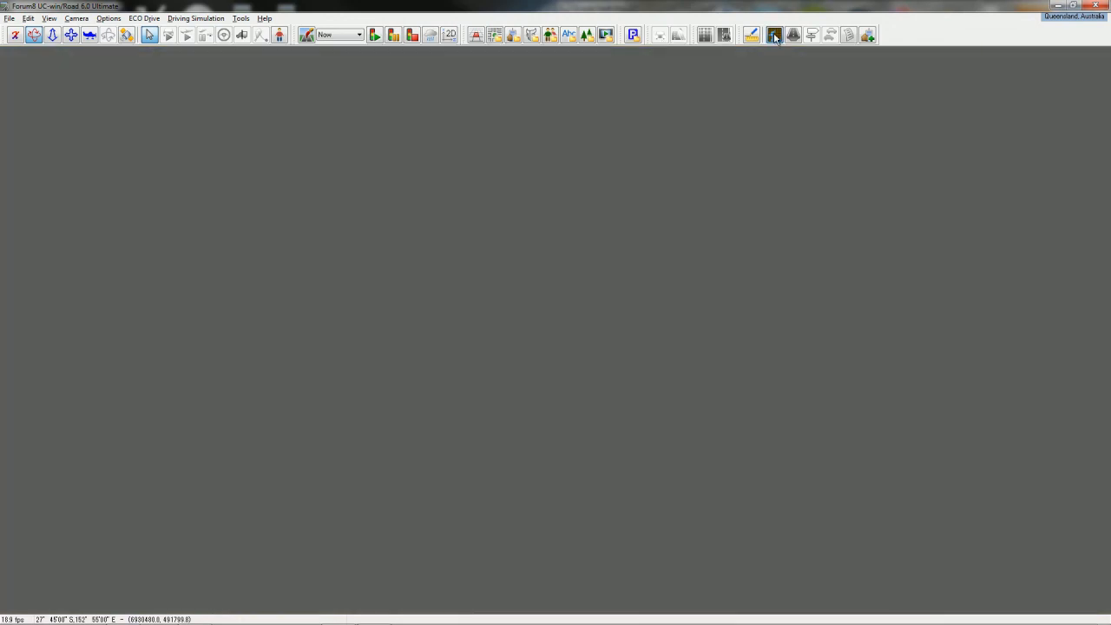
left_click(775, 35)
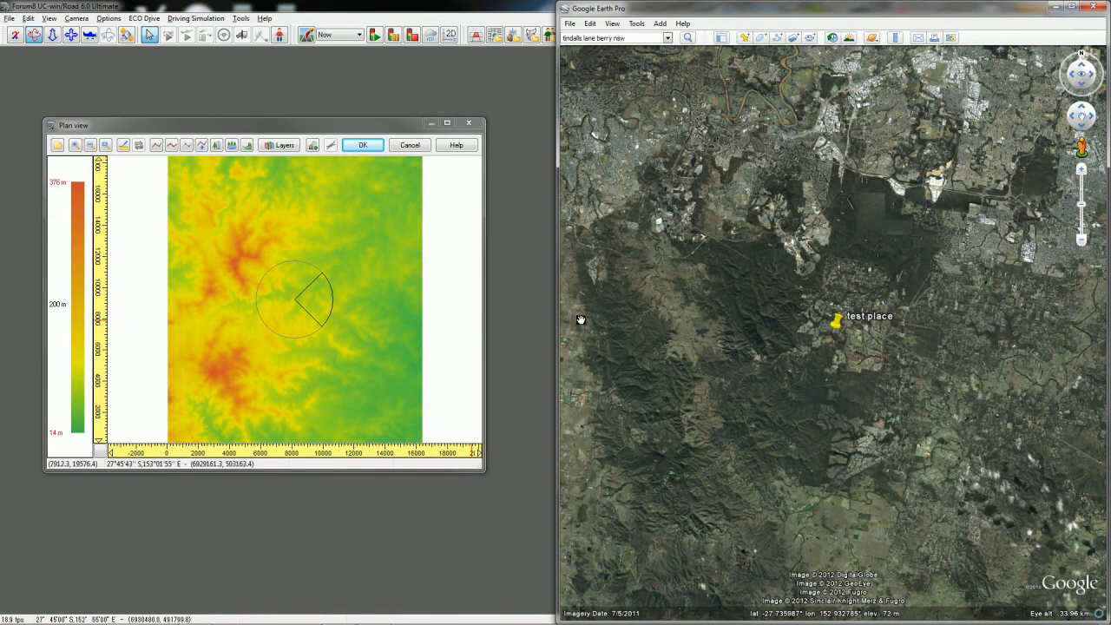
Show the placemark in degrees-minutes-seconds: 27°44'10.13"S, 152°55'56.28"E.
right_click(836, 321)
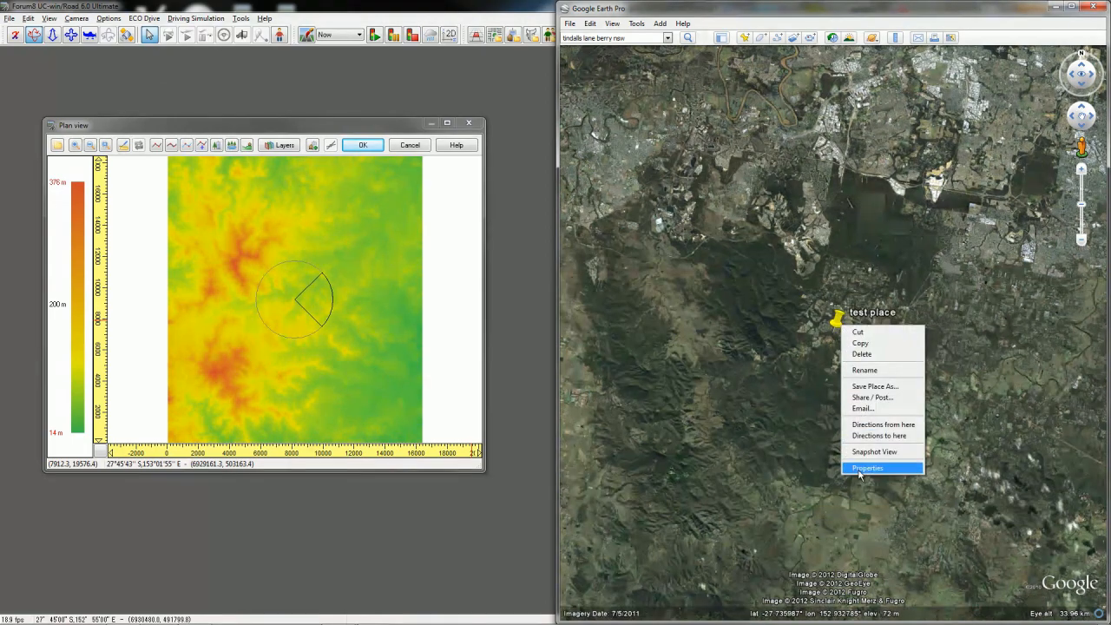
left_click(867, 468)
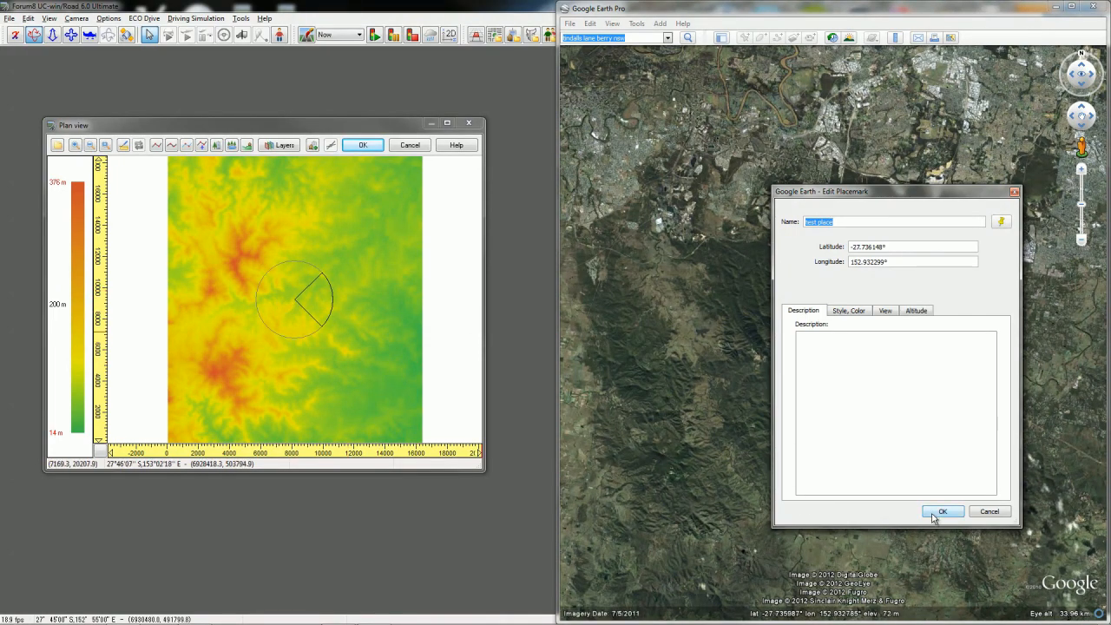
left_click(636, 24)
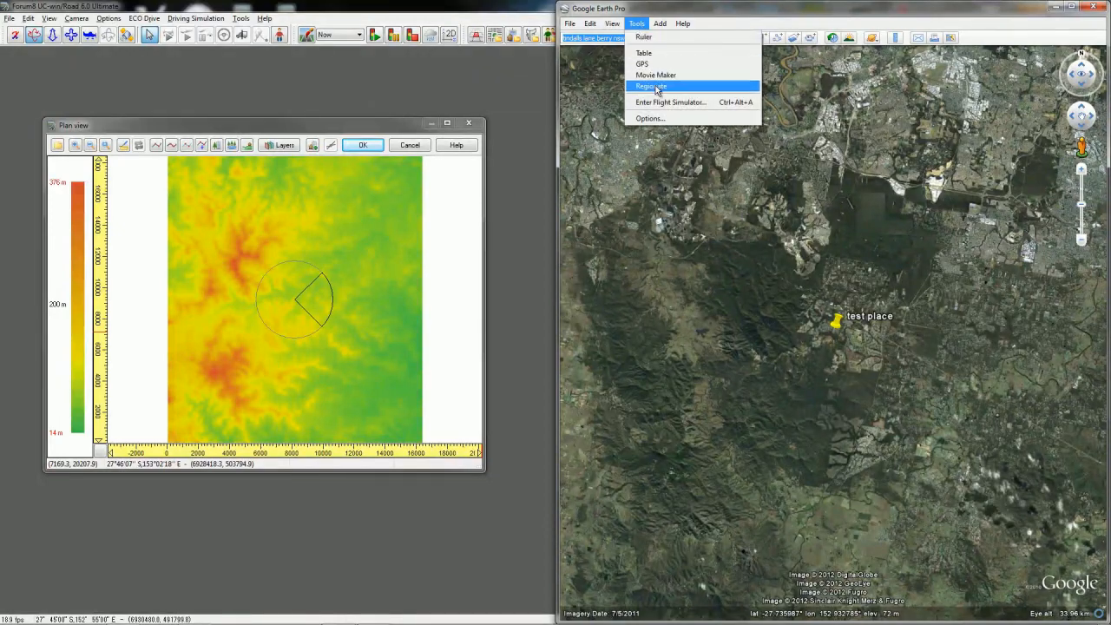
left_click(650, 118)
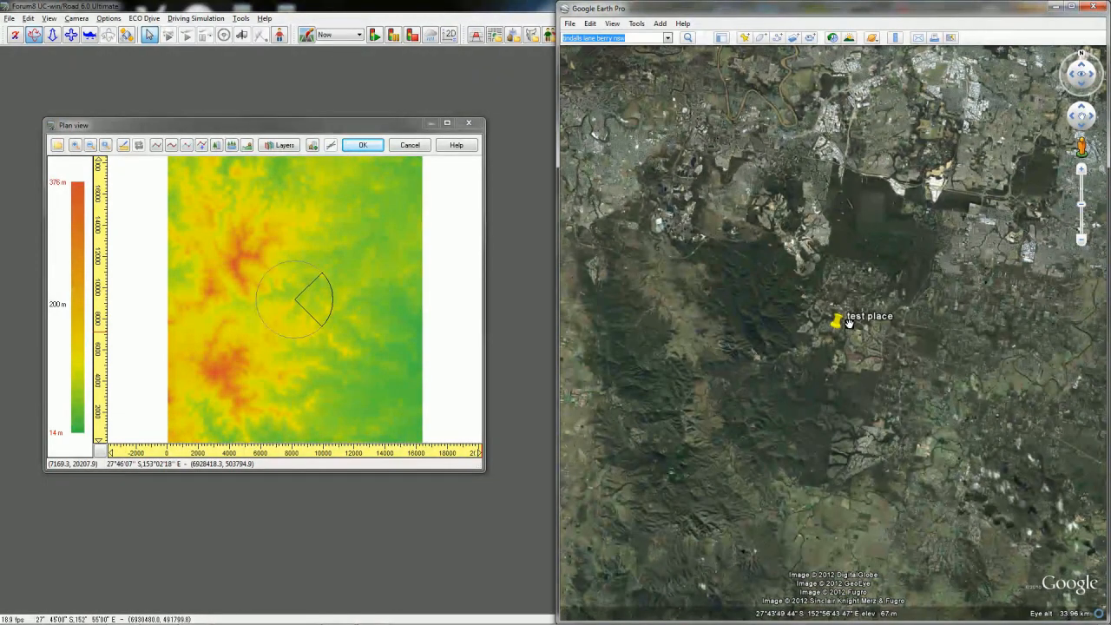
double_click(835, 321)
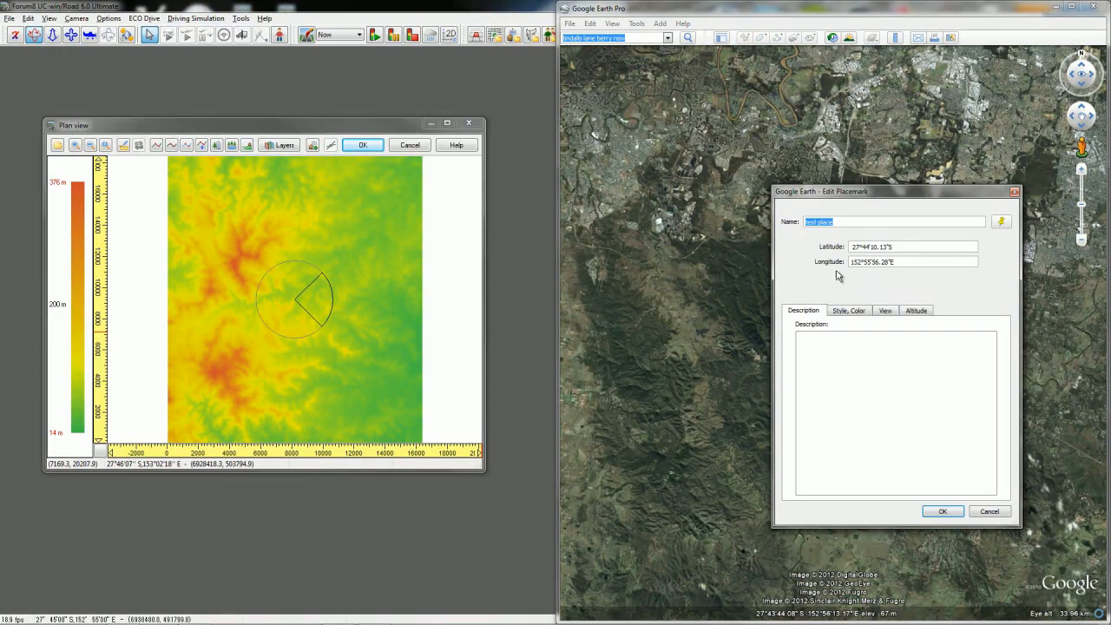
mouse_move(293, 304)
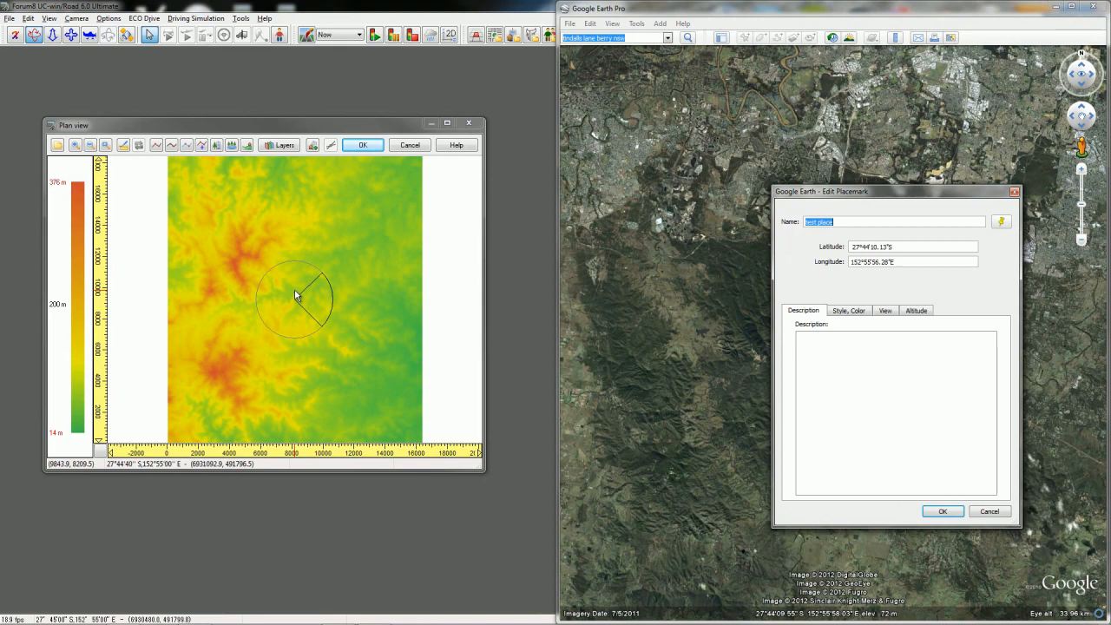
mouse_move(302, 286)
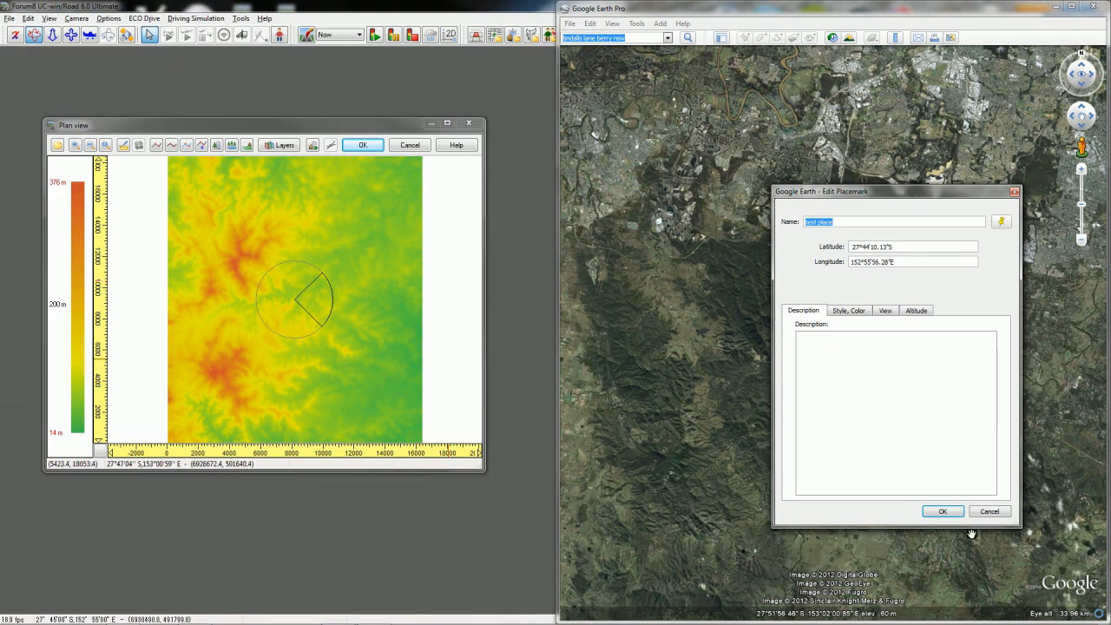
left_click(942, 511)
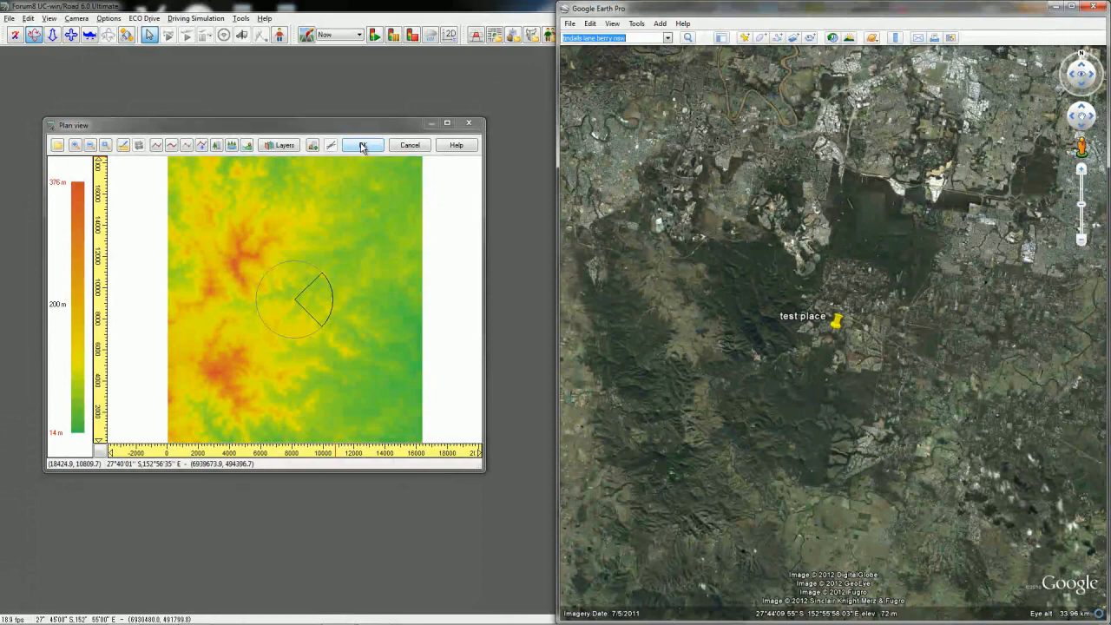
Close the plan view and maximize the UC-win/Road window.
left_click(363, 145)
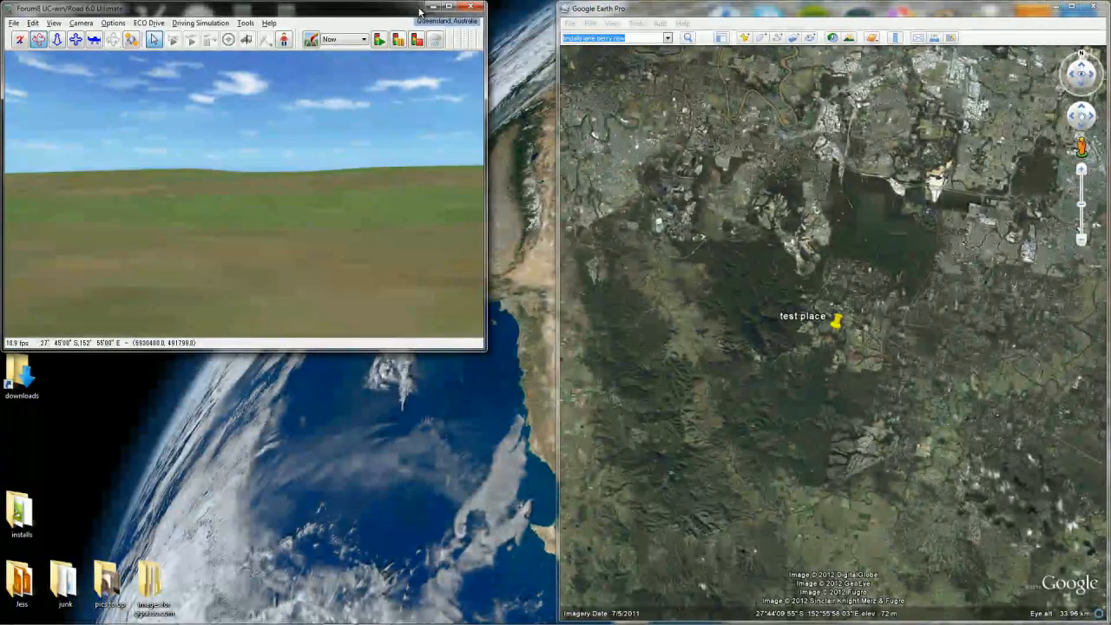
left_click(460, 6)
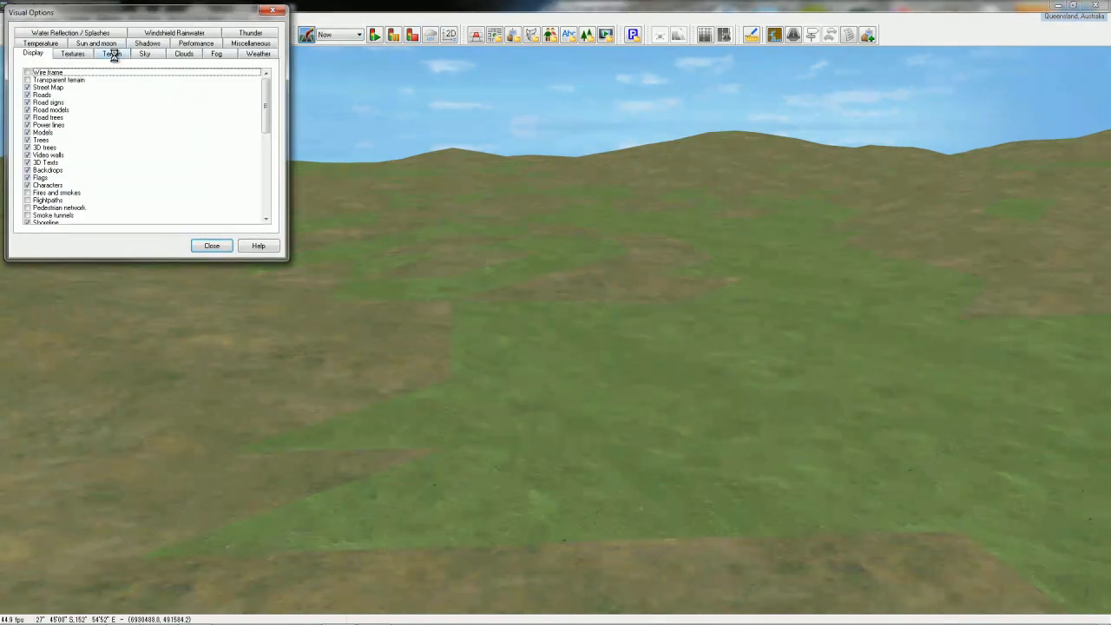
Set the terrain view distance to 10000 m in Visual Options.
left_click(111, 53)
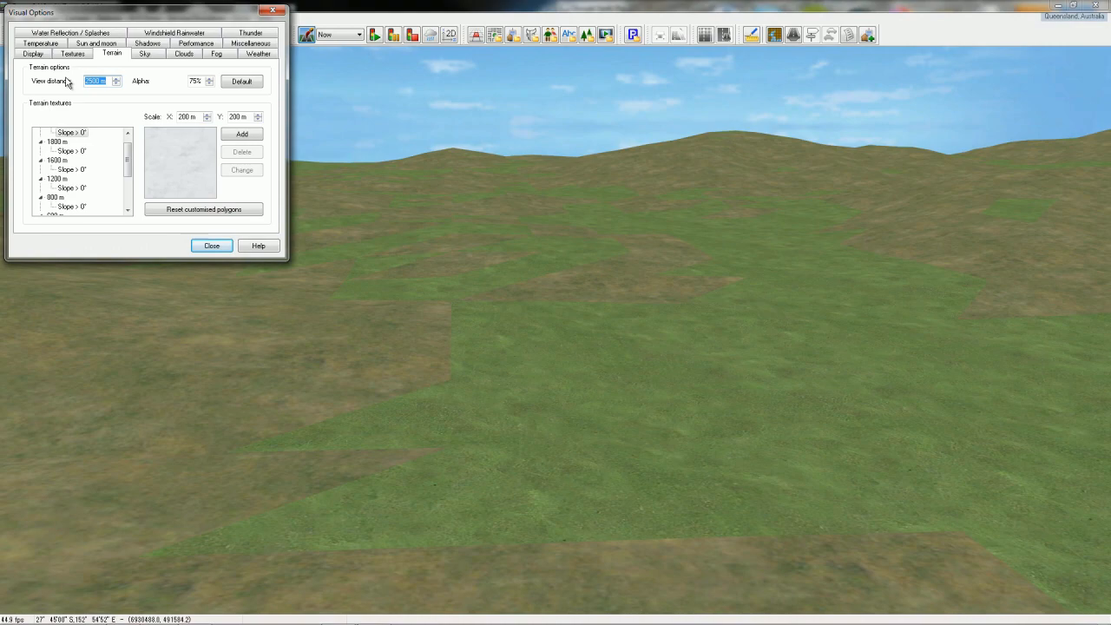
type("10000")
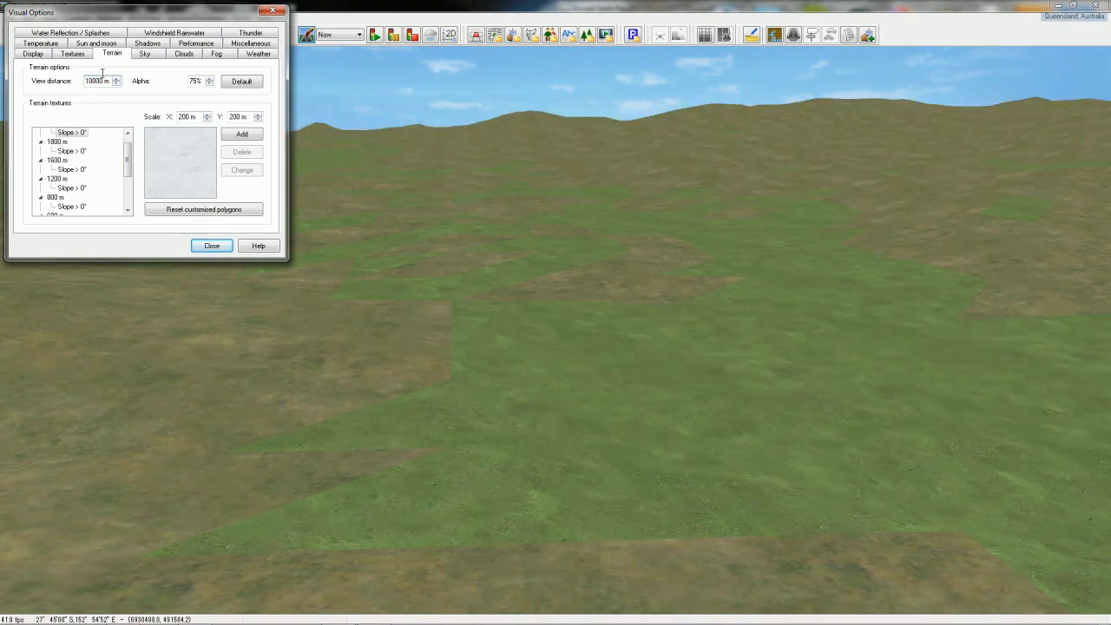
left_click(211, 245)
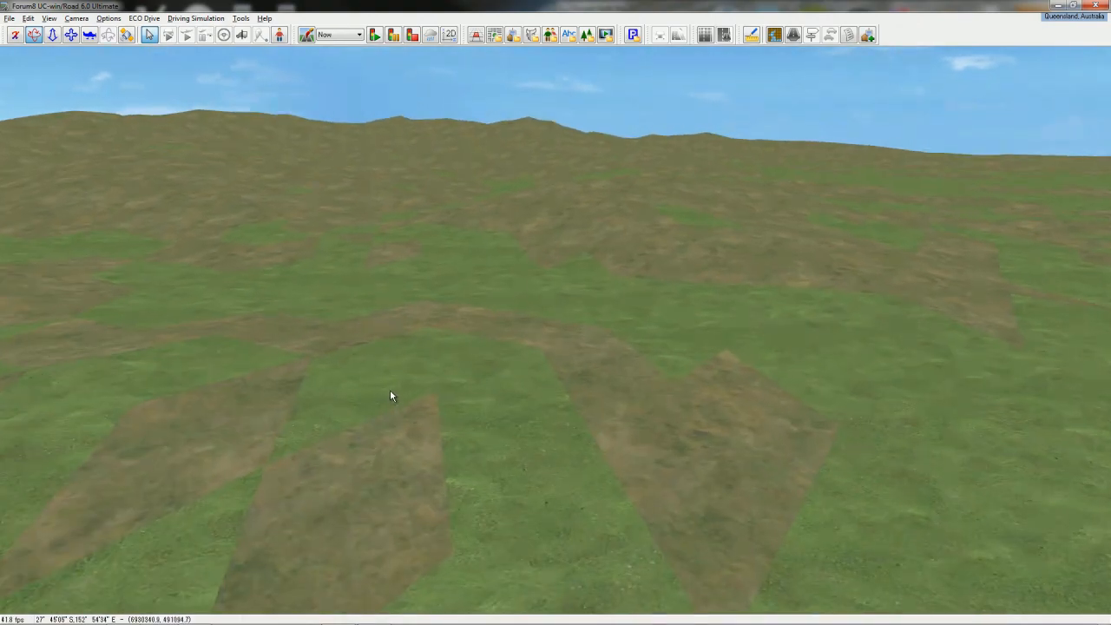
mouse_move(403, 372)
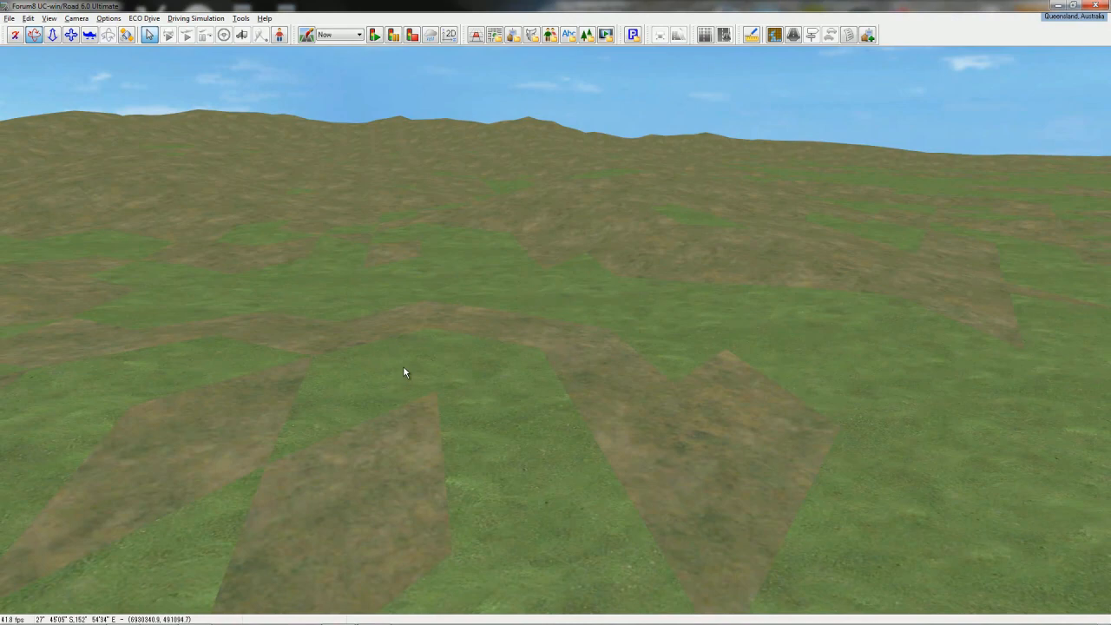
mouse_move(219, 347)
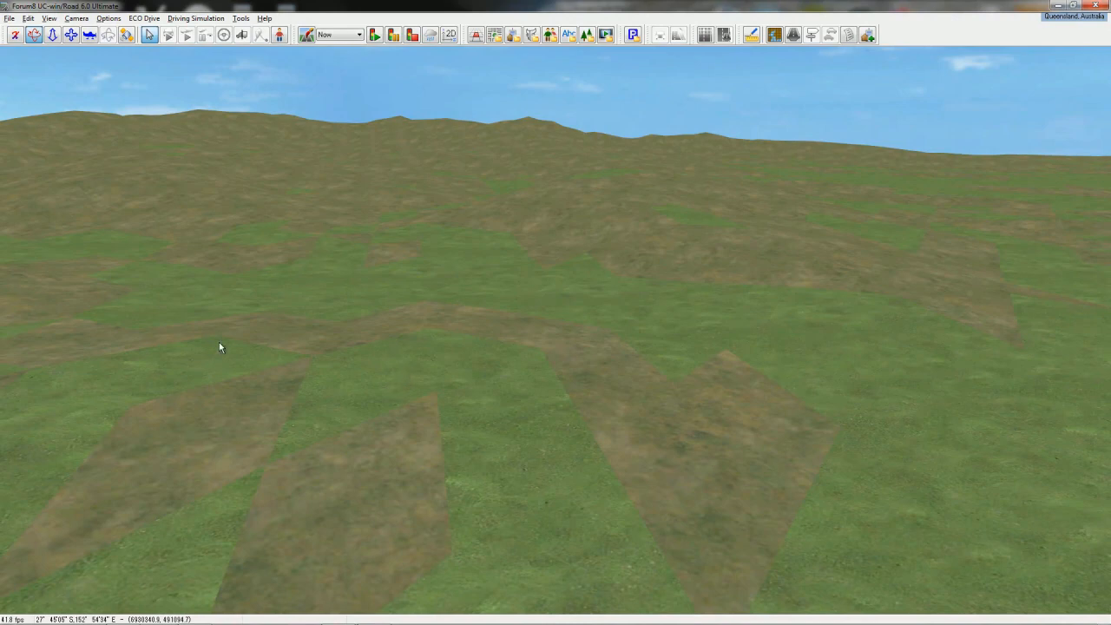
mouse_move(578, 514)
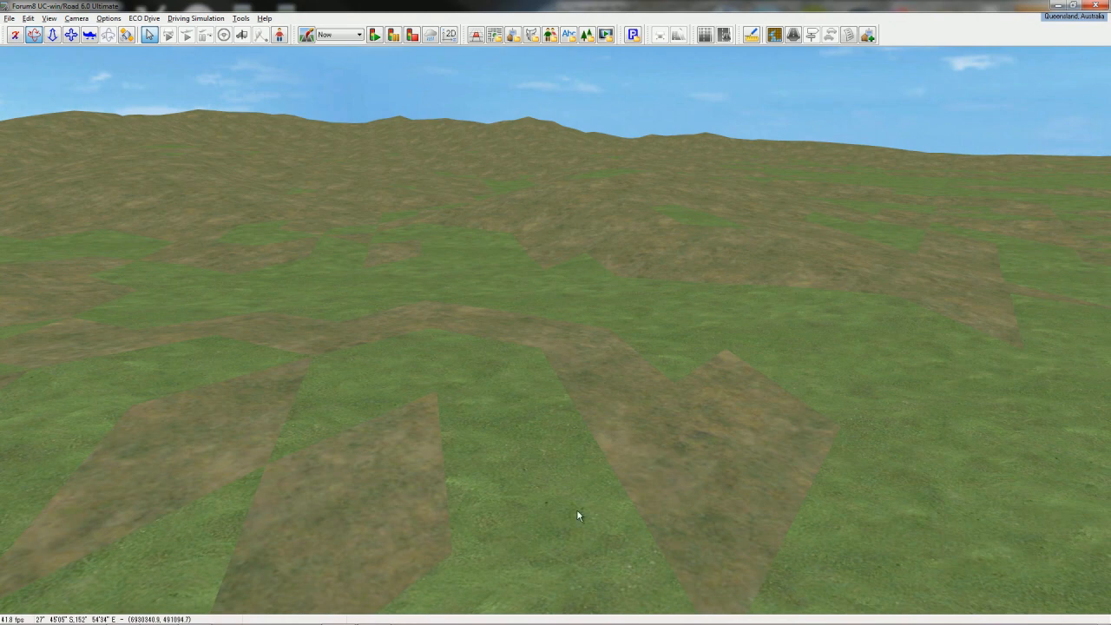
mouse_move(160, 472)
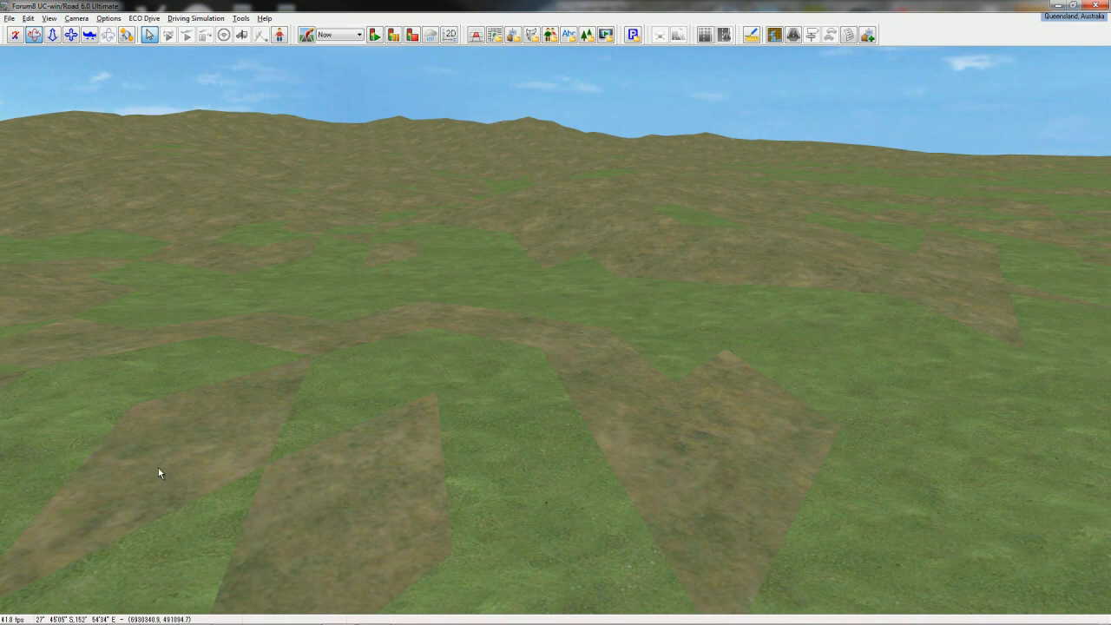